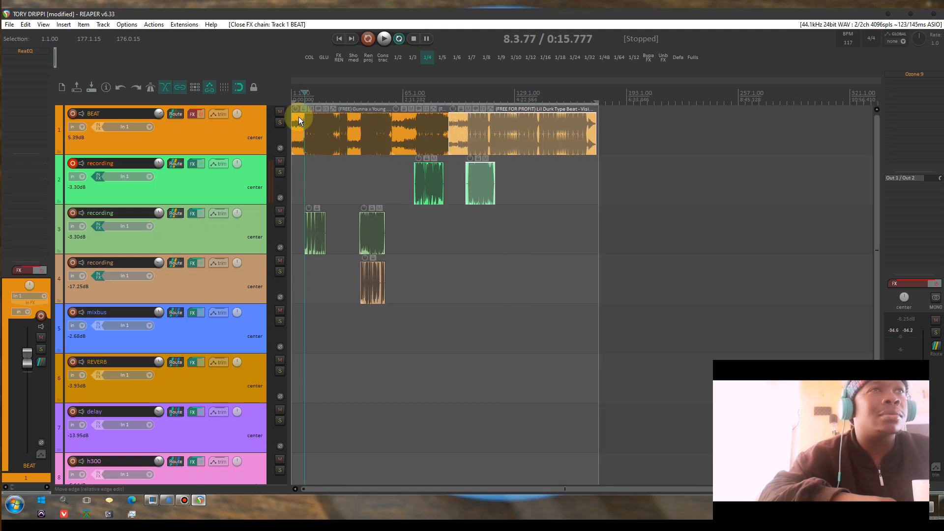
Step: Preview the beat from the start, then mark a time selection over the first vocal take
click(383, 38)
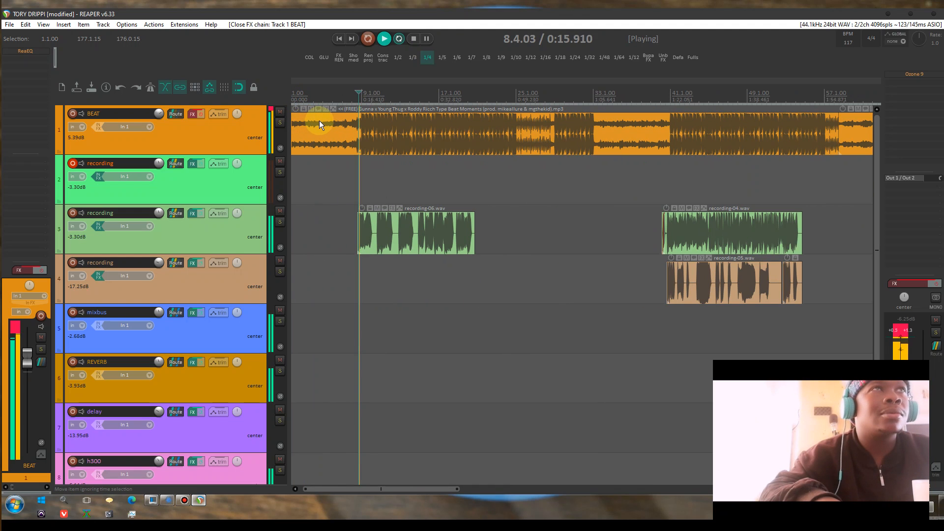
click(184, 500)
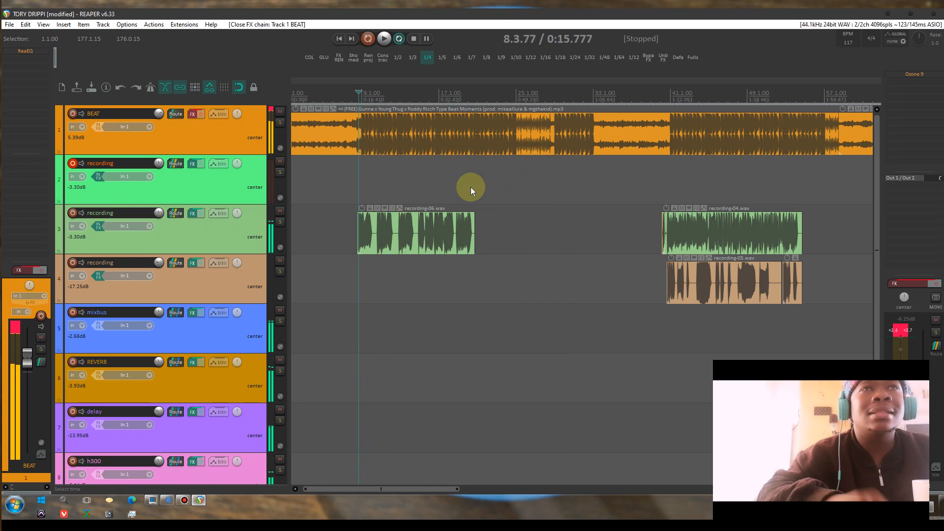
click(150, 234)
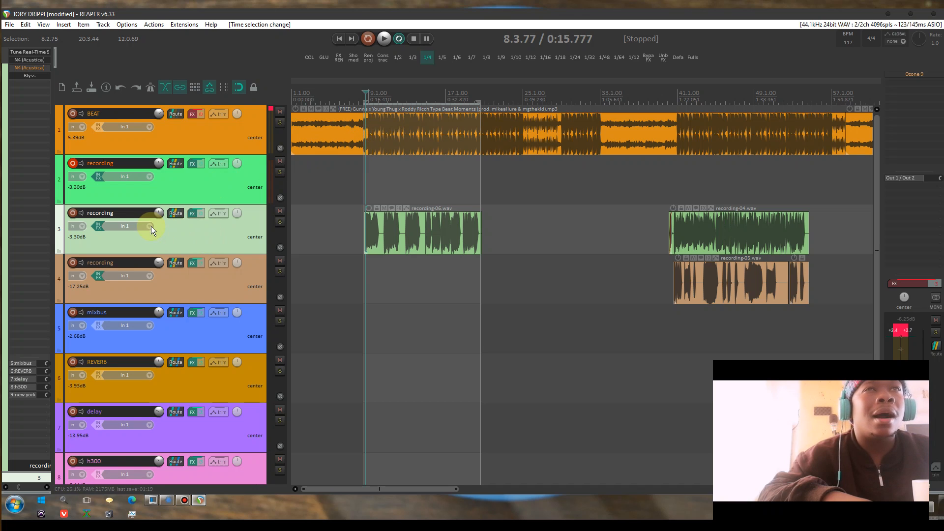
click(98, 226)
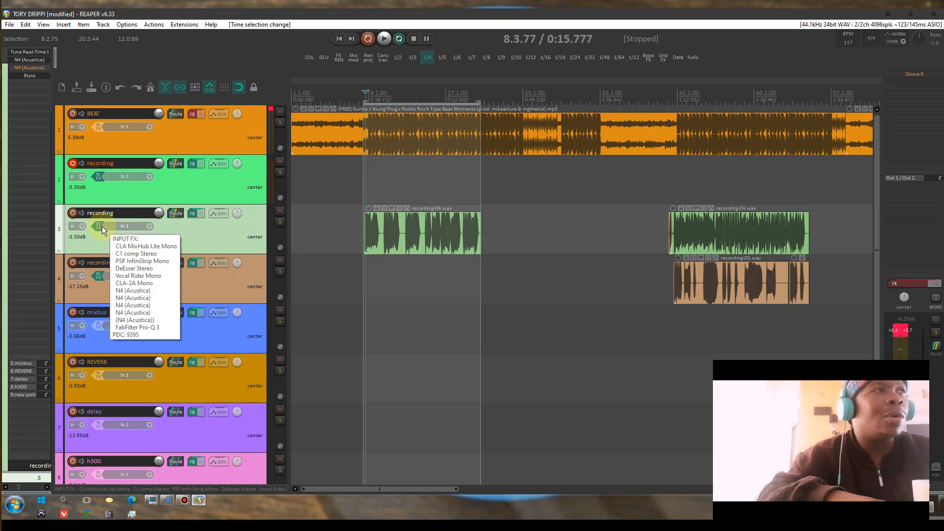
click(99, 229)
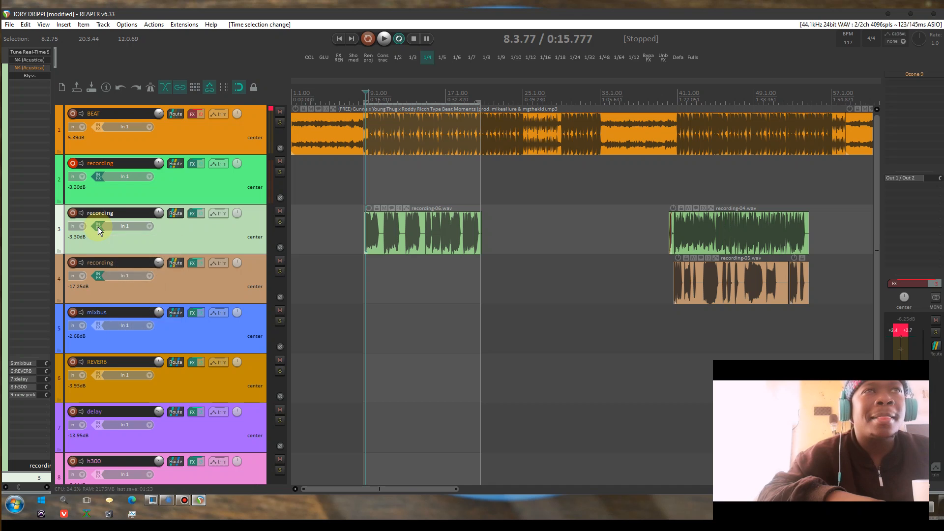
click(98, 227)
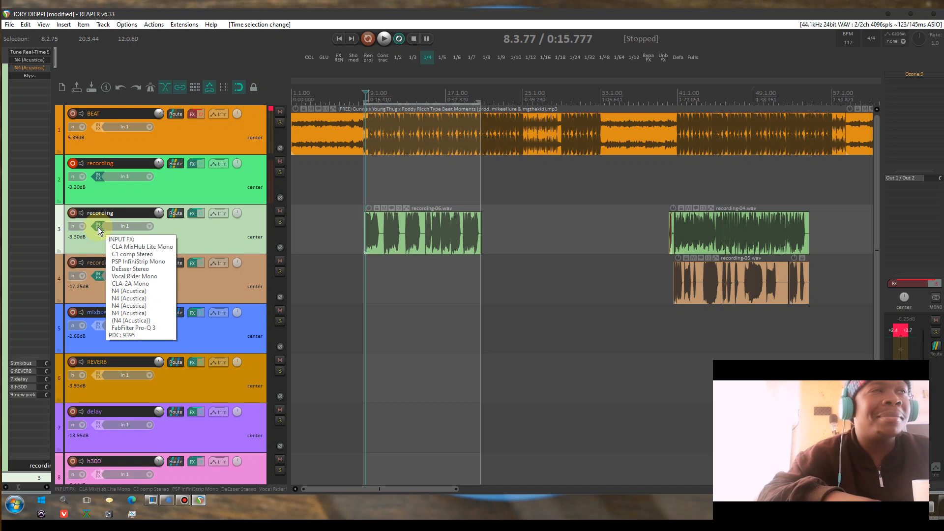
click(384, 39)
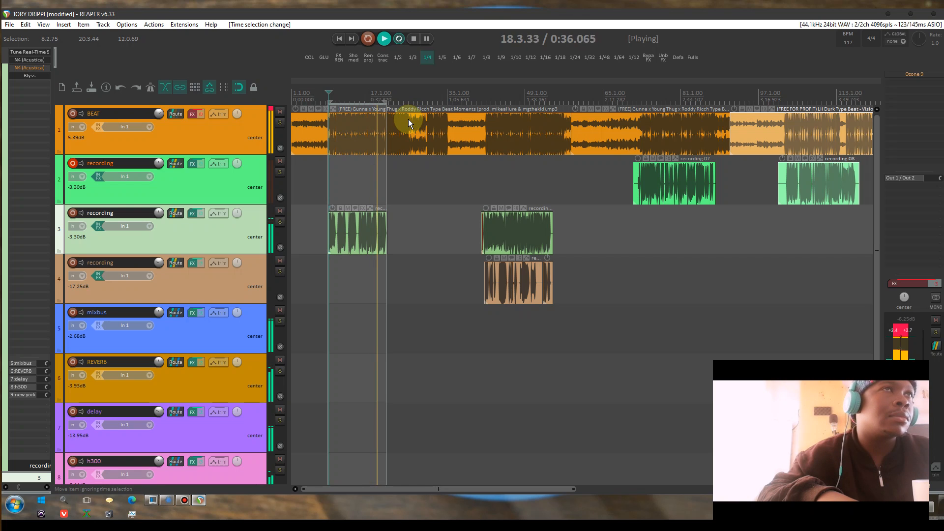
mouse_move(406, 172)
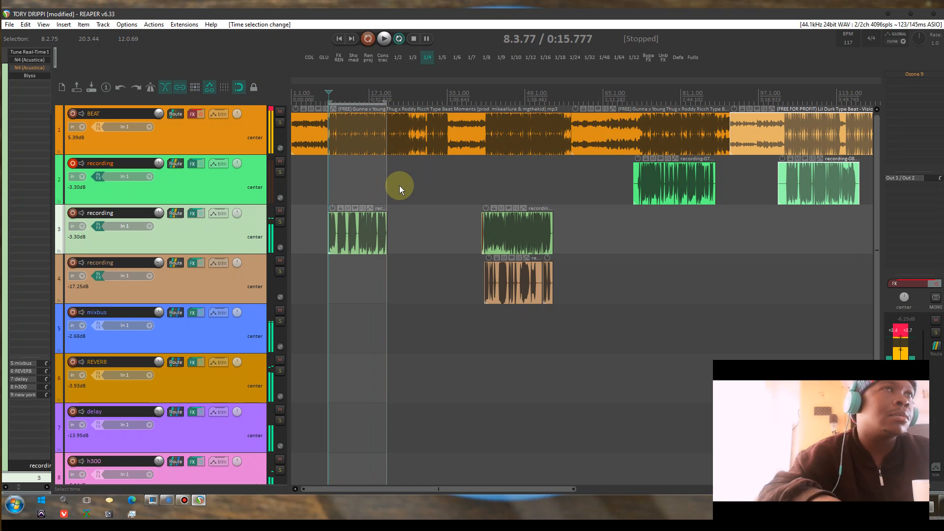
Step: Play from bar 33, the start of the second vocal section, then stop
click(384, 38)
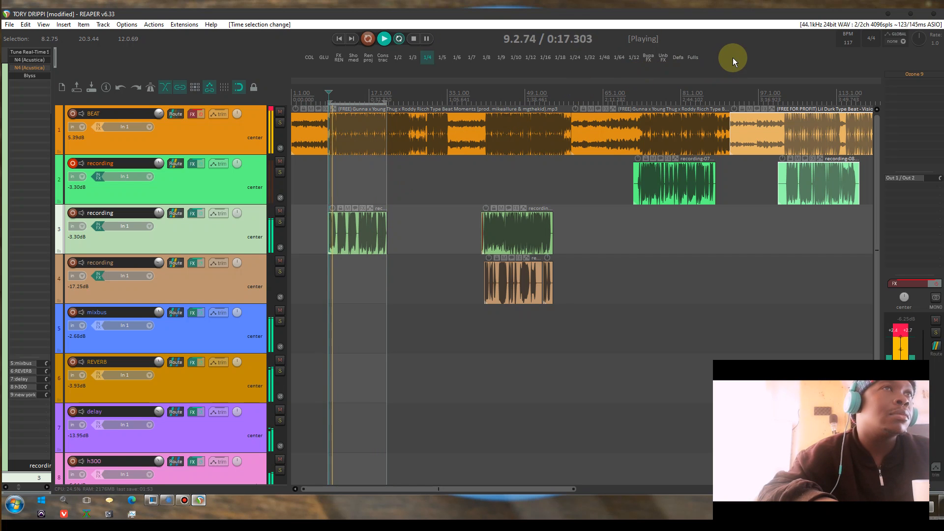
click(482, 99)
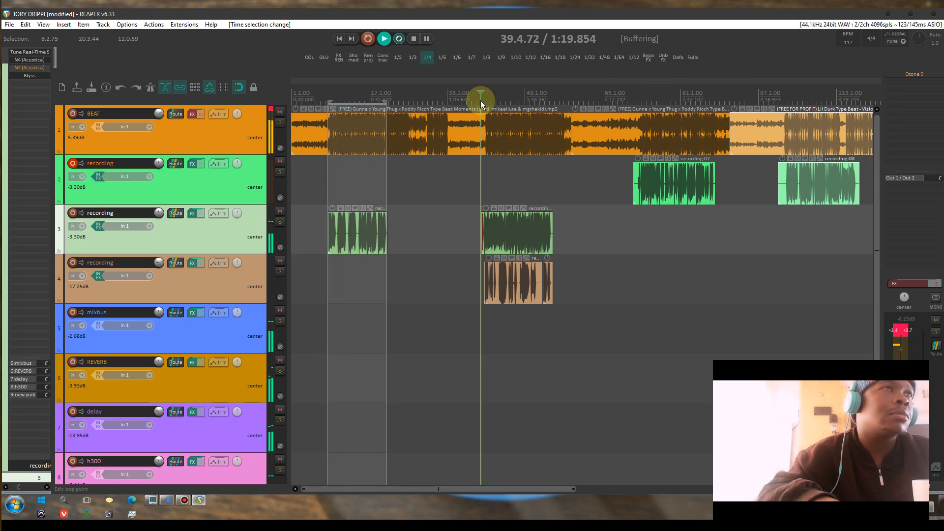
click(384, 39)
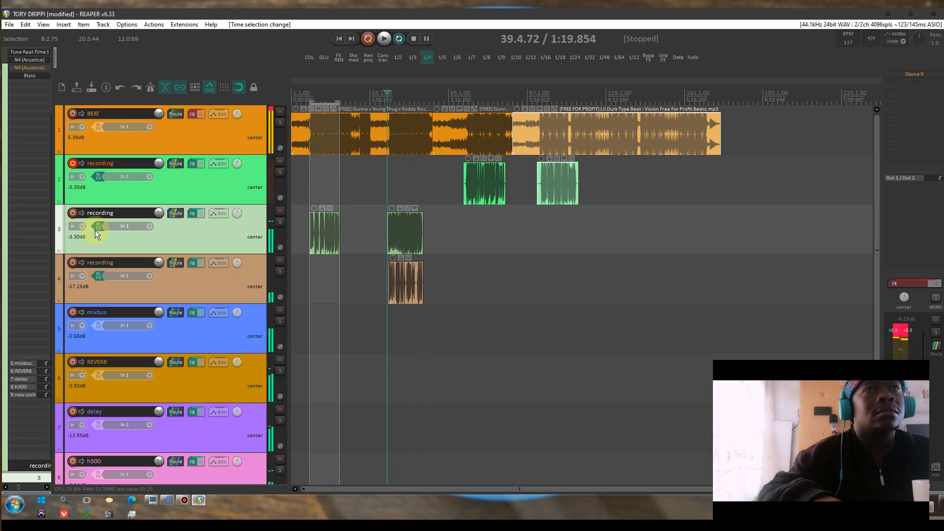
Step: Show track 3's input FX chain with the Pro-Q 3 EQ curve
click(195, 214)
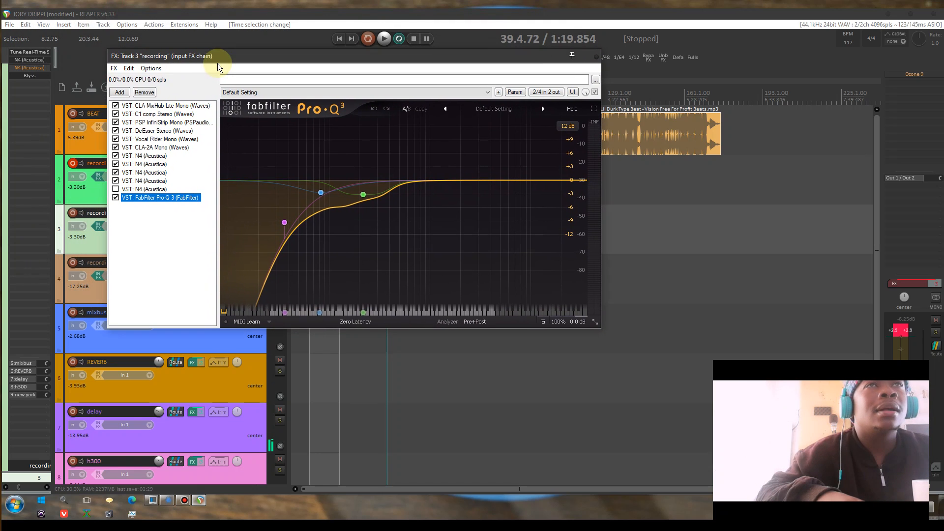
mouse_move(218, 71)
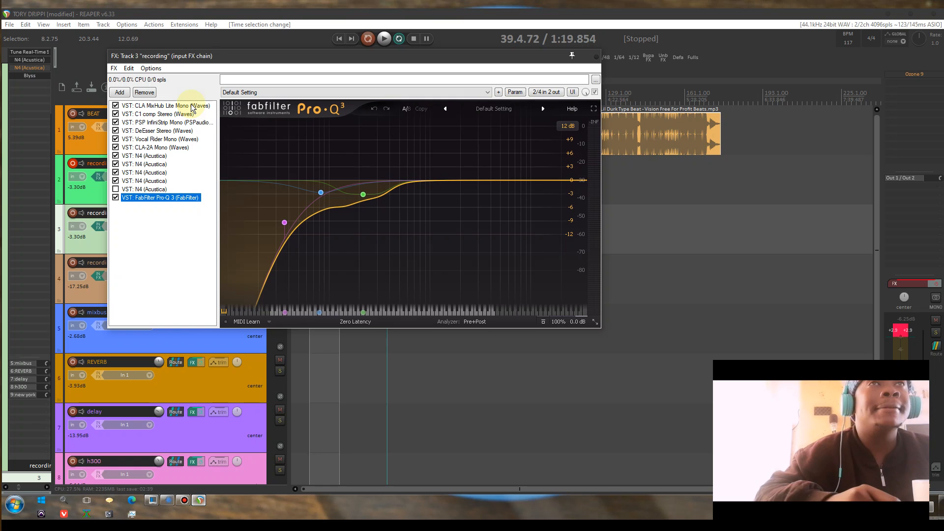
Step: Browse the C1 comp, InfiniStrip gate, DeEsser, Vocal Rider, CLA-2A and first N4 plugins in turn
click(159, 114)
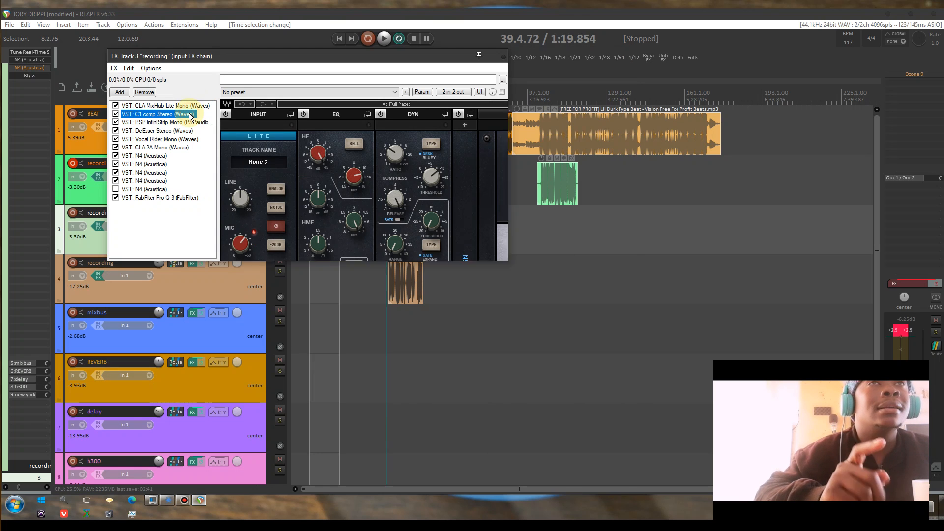
click(165, 122)
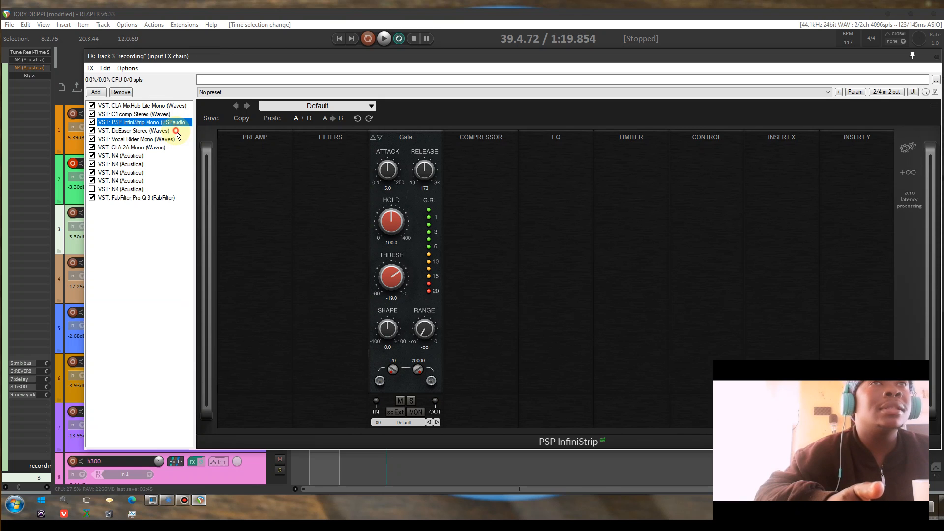
click(135, 130)
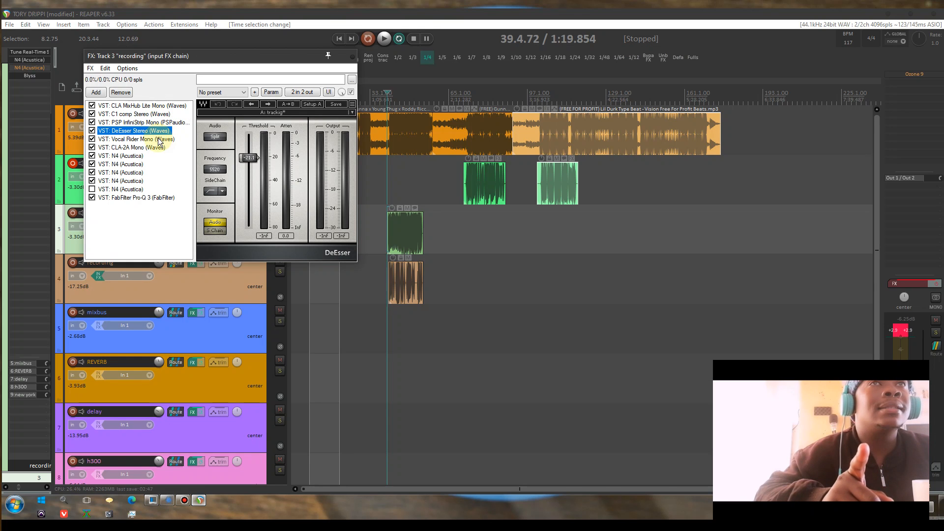
click(137, 139)
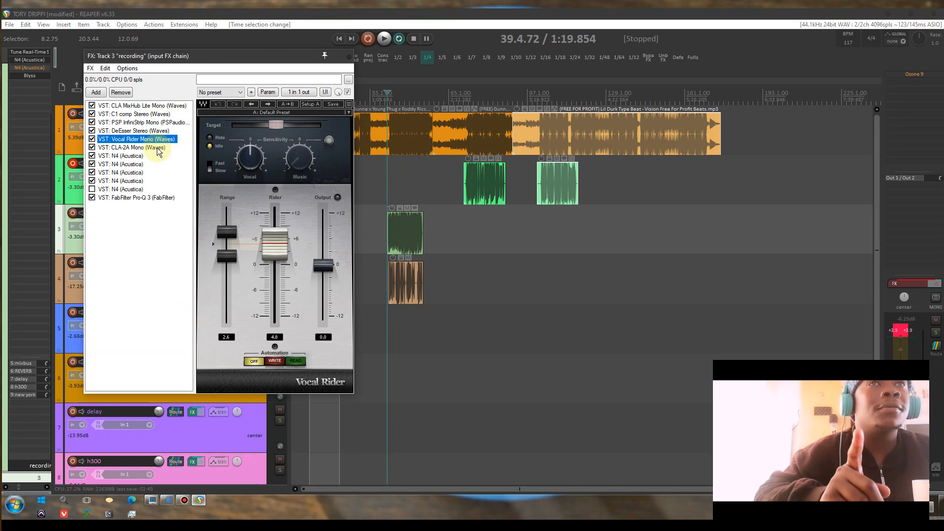
click(132, 148)
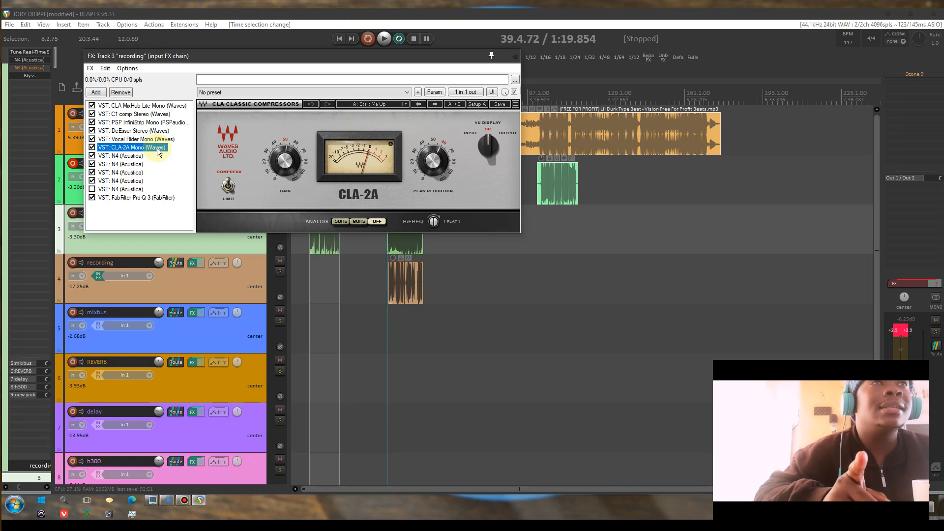
click(120, 156)
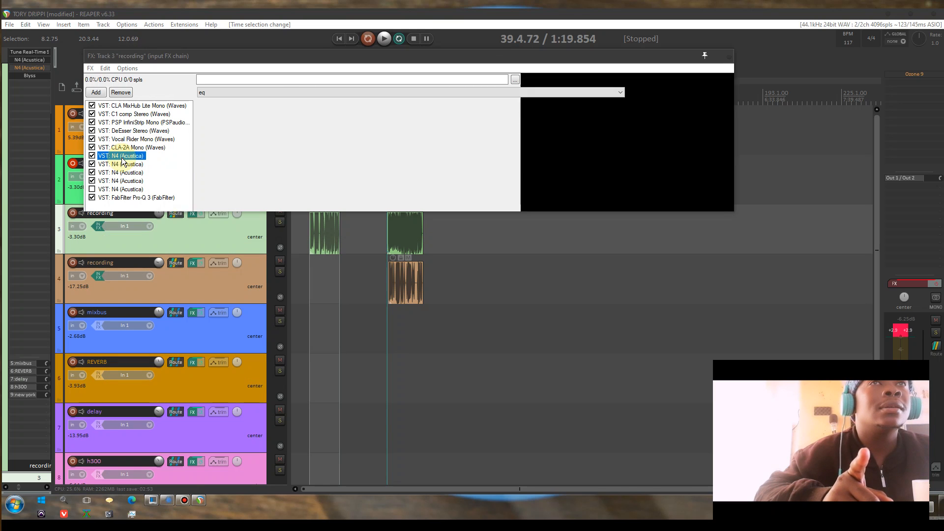
Step: View the remaining N4 instances (12AX7 TUNE preset) and Pro-Q 3, then close the chain window
click(121, 155)
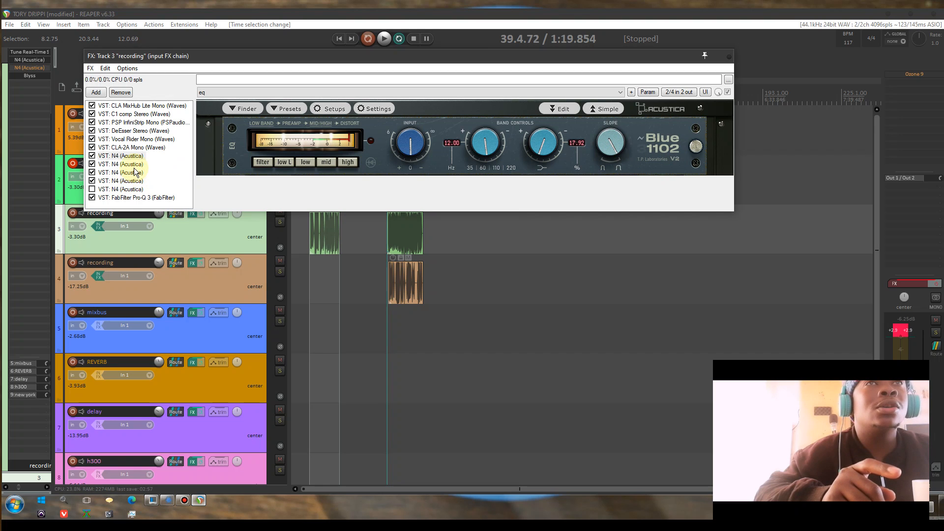
click(130, 172)
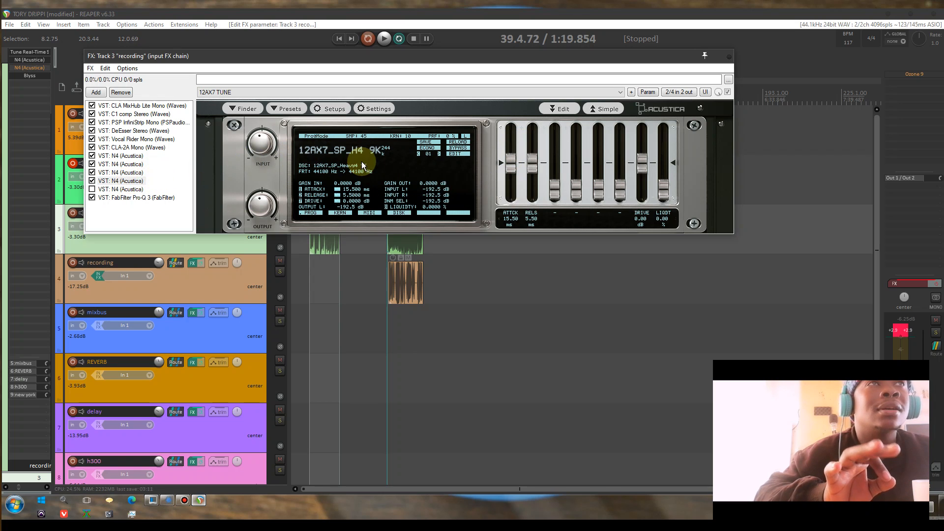
mouse_move(312, 157)
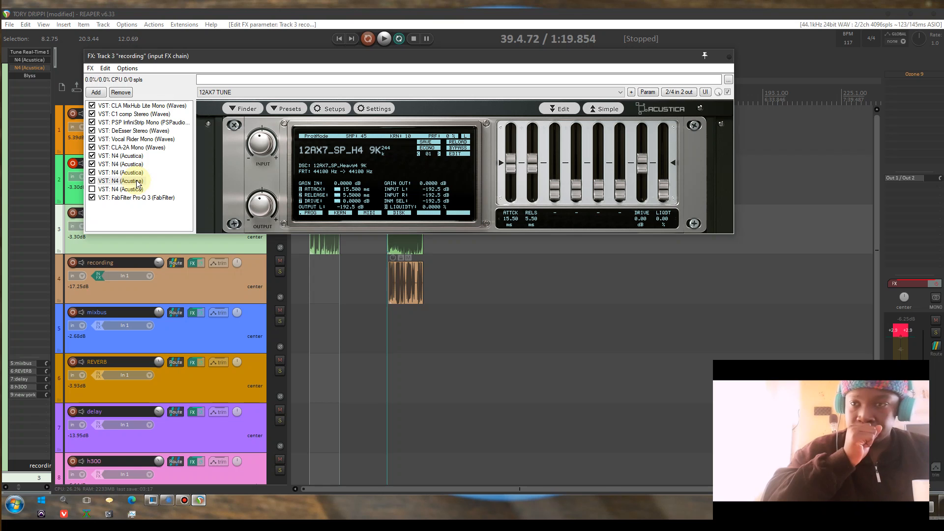
click(135, 198)
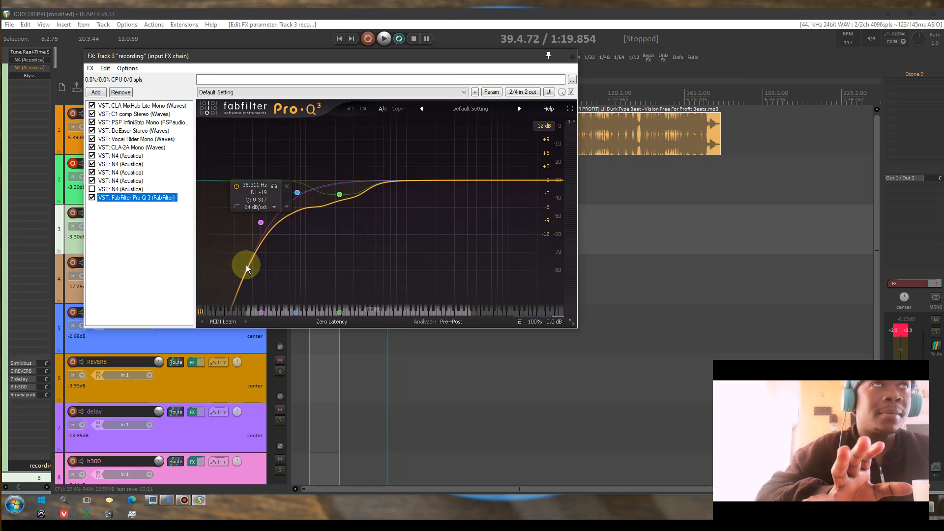
click(571, 55)
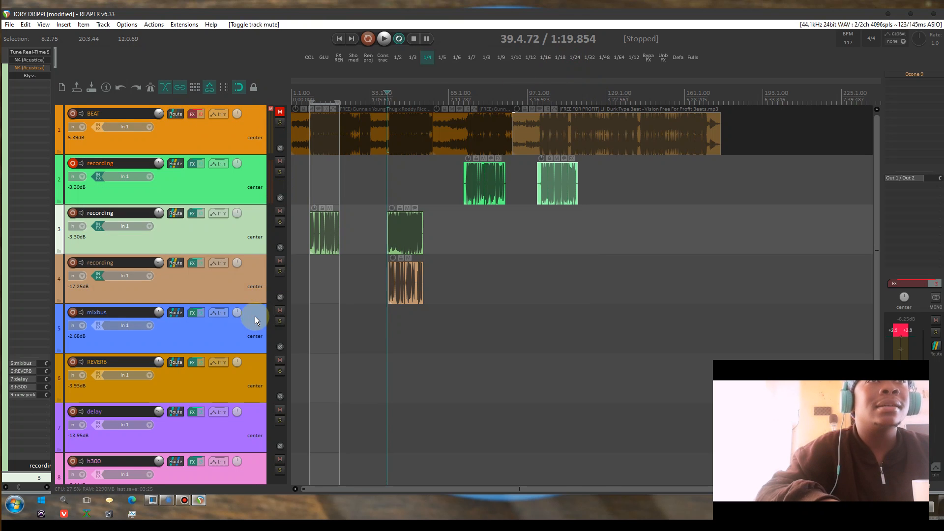
Step: Mute the reverb, delay and h300 tracks while scrolling the track list
scroll(down, 3)
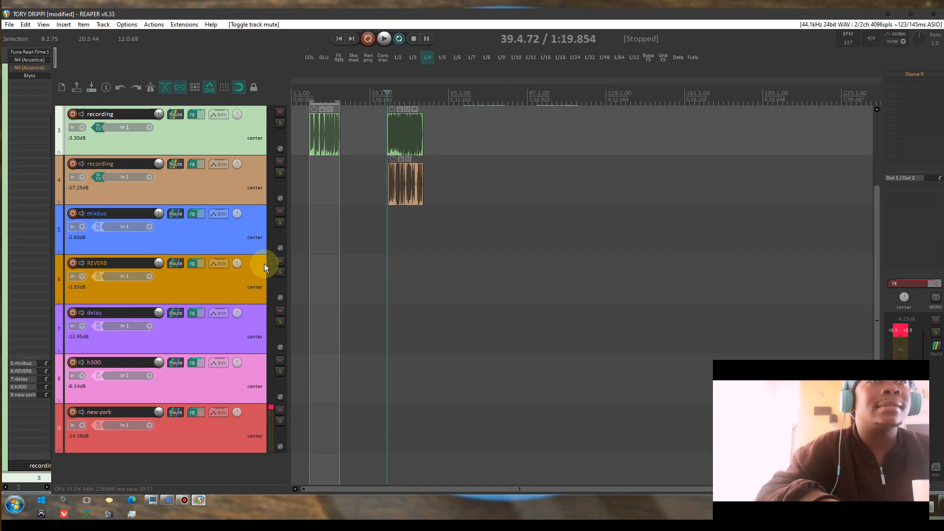
click(278, 261)
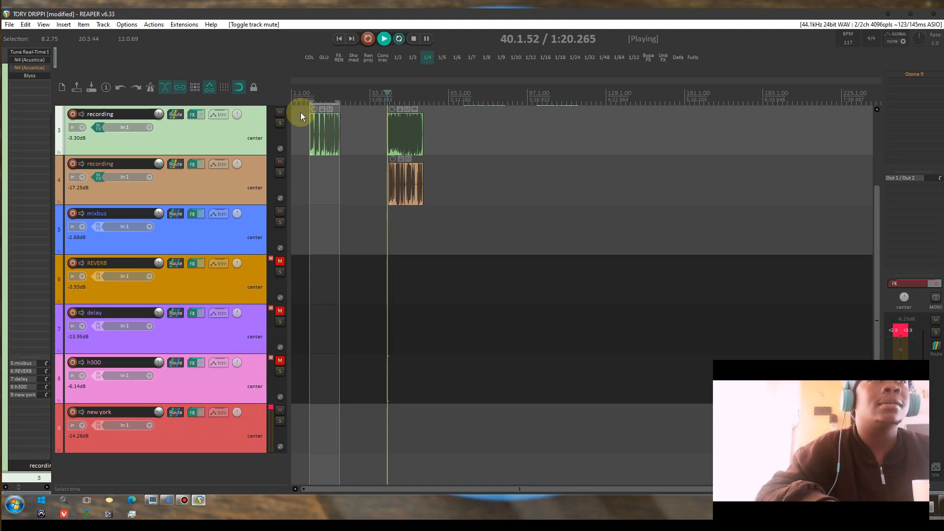
click(308, 103)
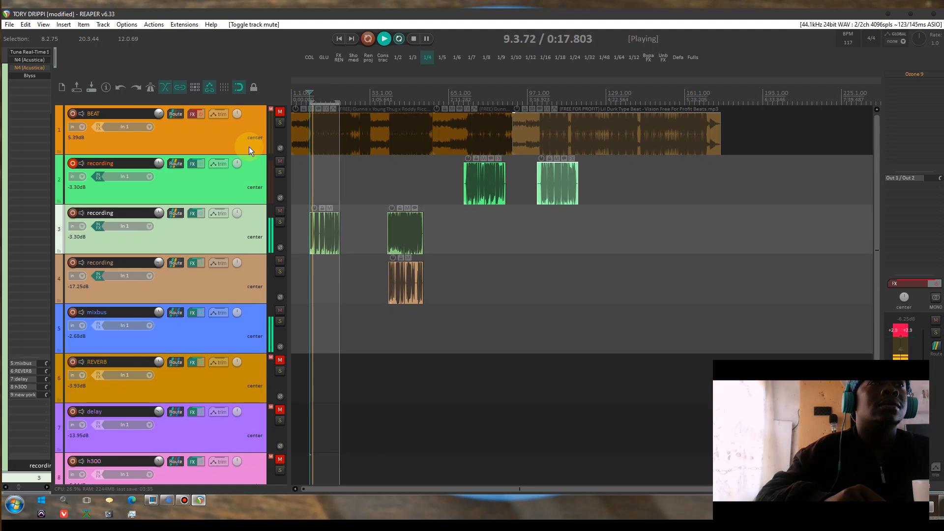
scroll(down, 3)
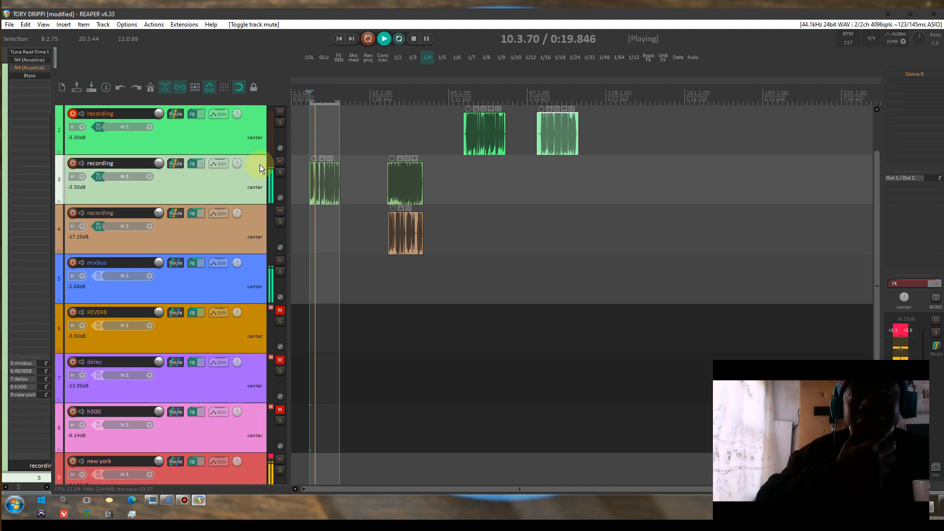
Step: Select track 3's vocal recording, re-enable its FX and show its Waves Tune Real-Time chain
click(195, 164)
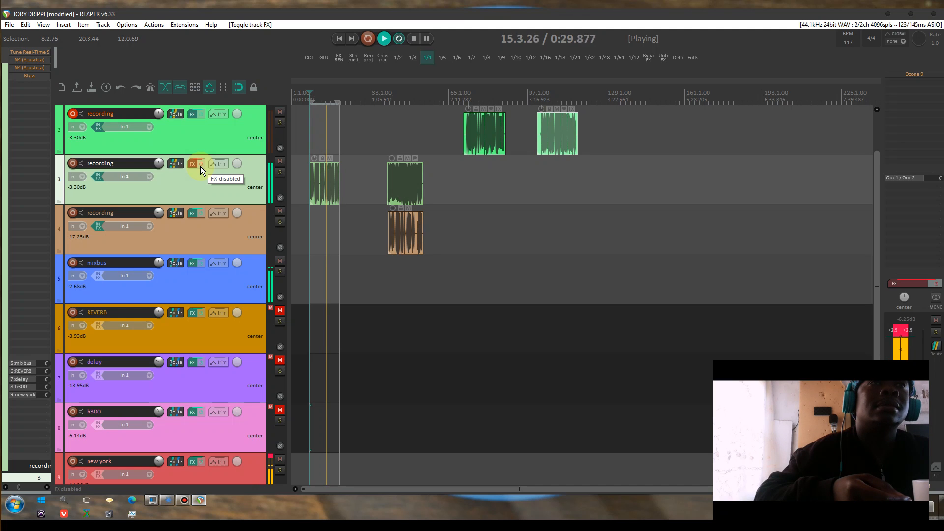
click(195, 164)
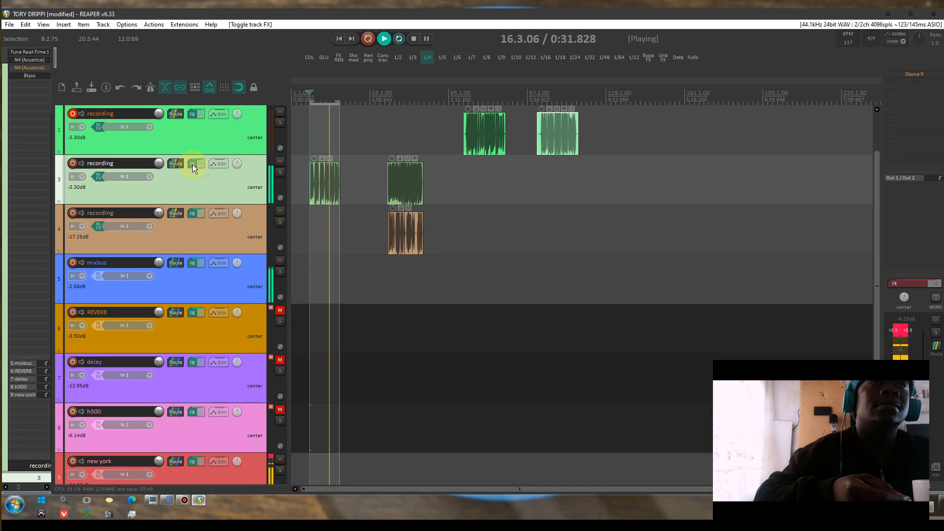
click(191, 163)
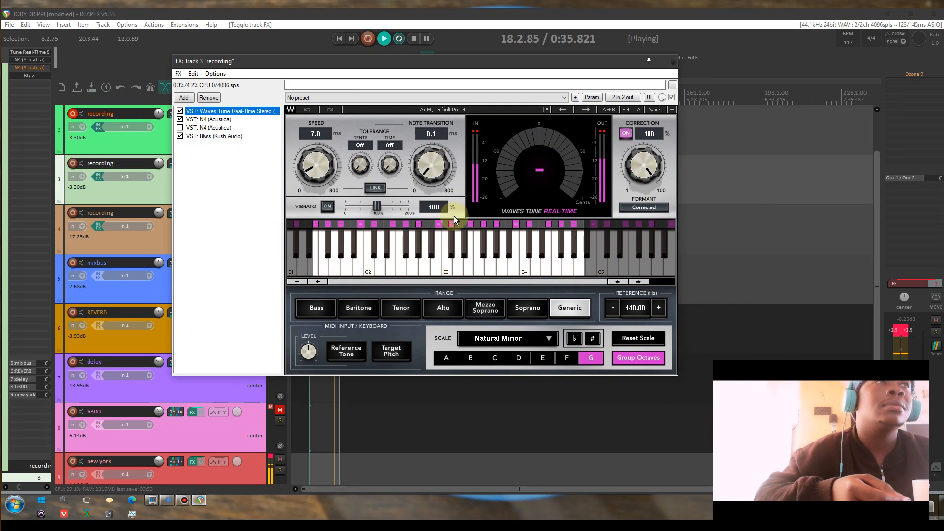
Step: View the Opto 32 and Blyss settings, bypassing Blyss to compare
click(204, 119)
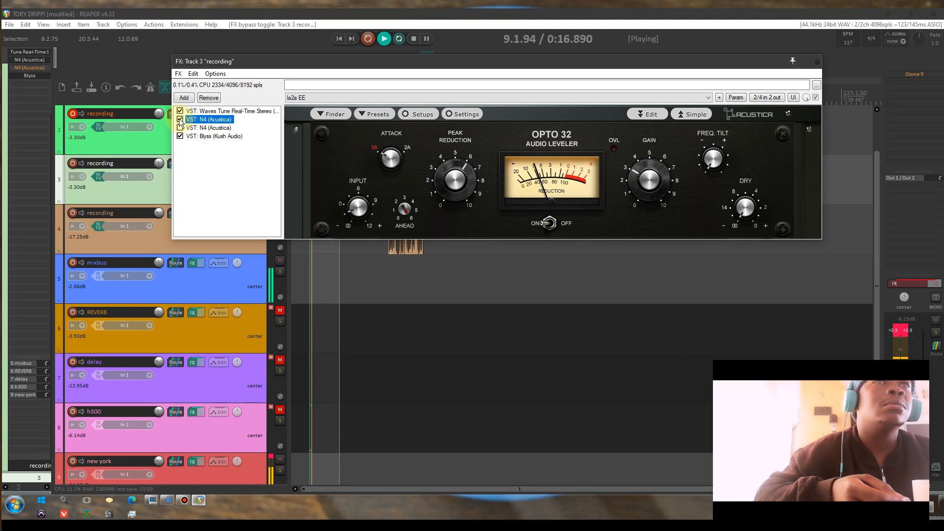
click(180, 128)
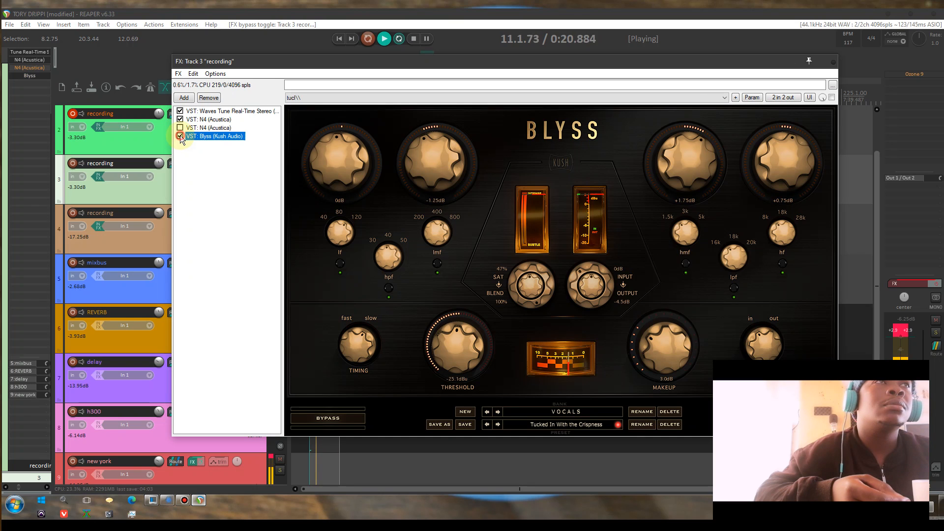
click(833, 61)
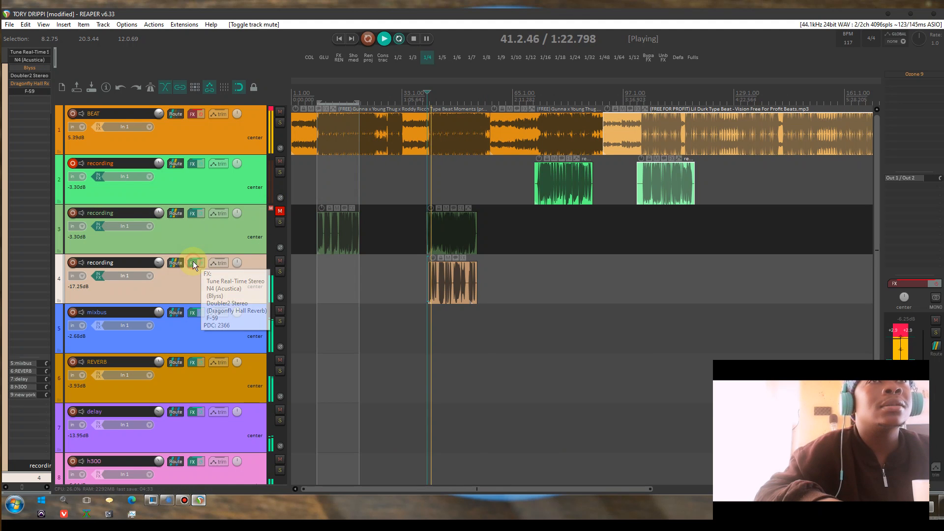
Step: Audition Doubler2 with the F-59 amp toggled, leave F-59 off and close track 4's chain
click(194, 264)
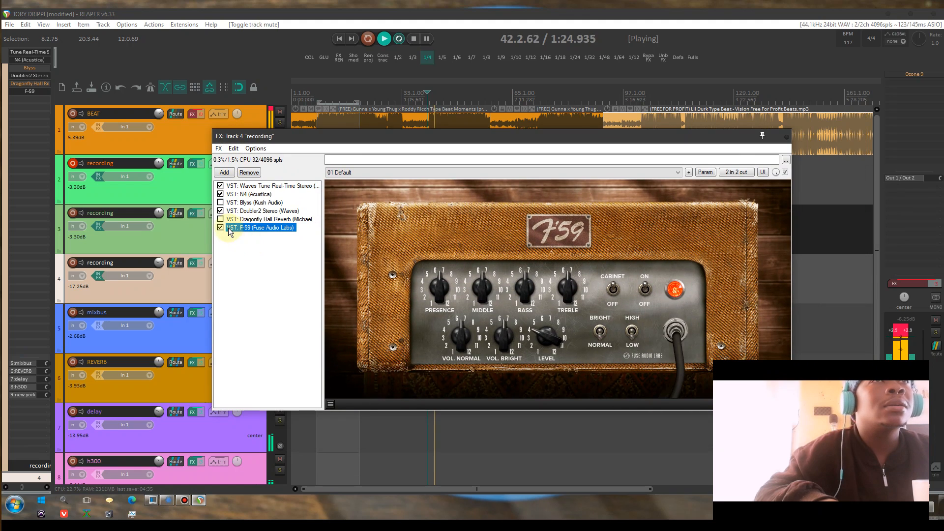
click(220, 227)
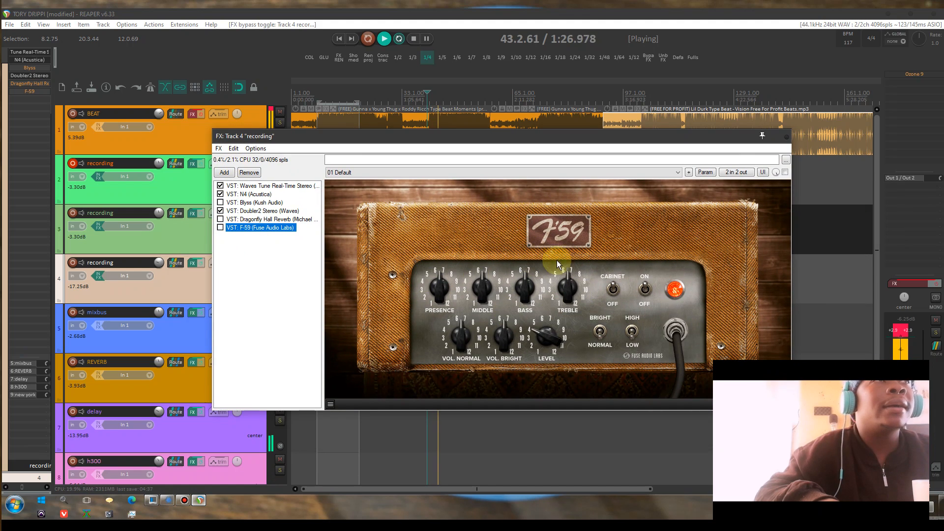
click(221, 227)
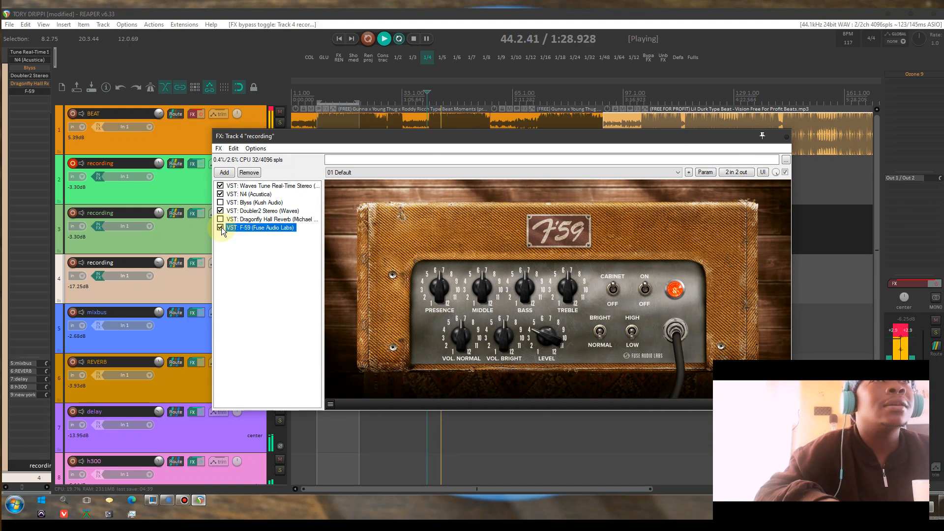
click(263, 210)
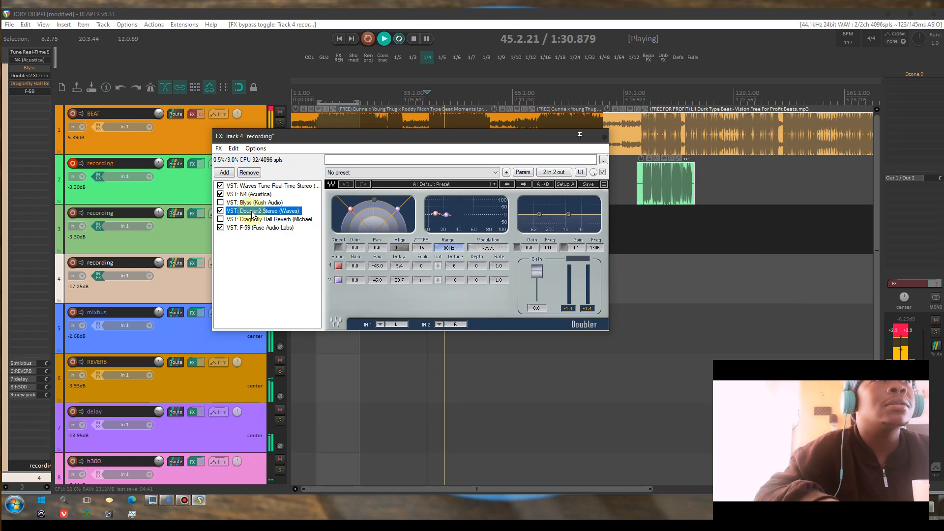
click(221, 227)
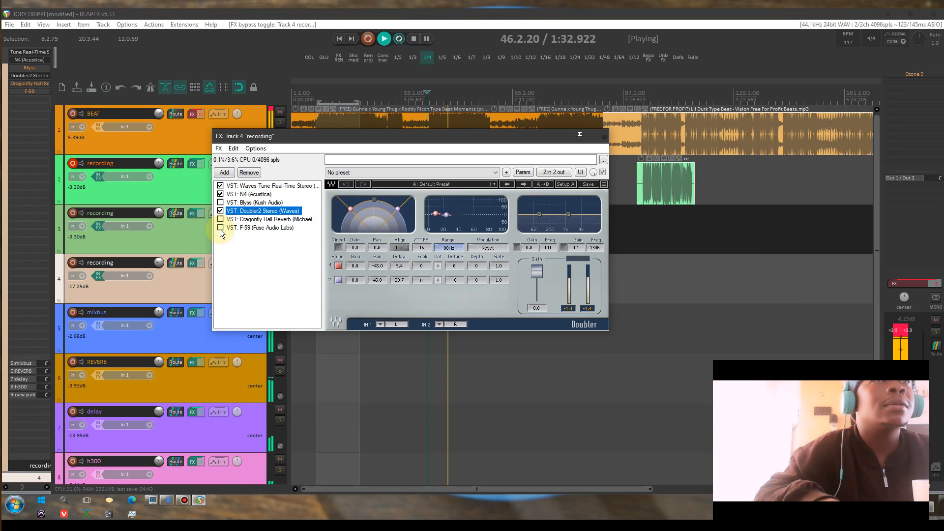
click(220, 227)
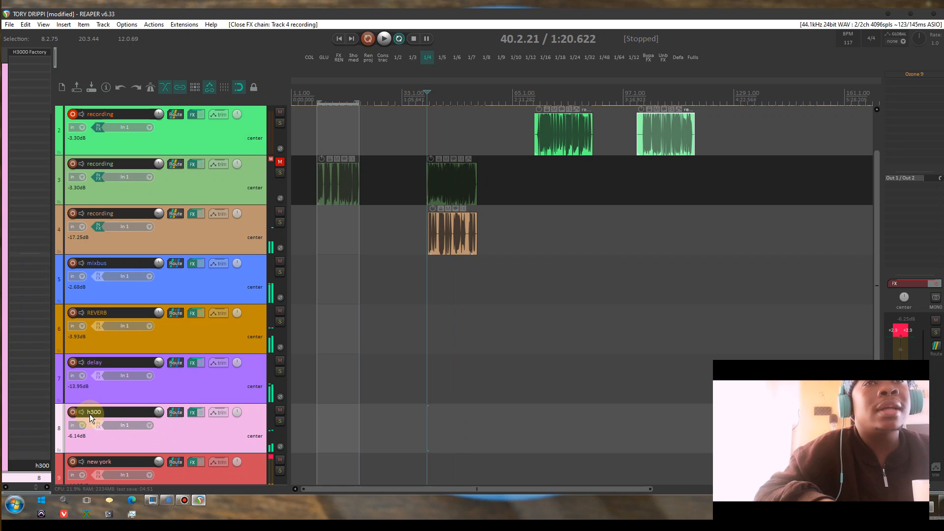
Step: View the h300 track's H3000 Factory plugin, raise its volume to -4.09 dB and close the chain
click(195, 412)
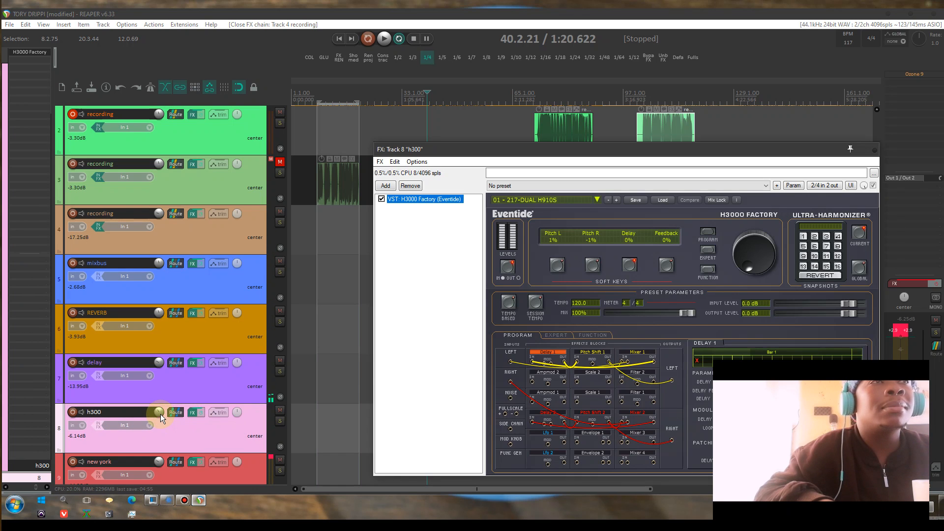
click(383, 39)
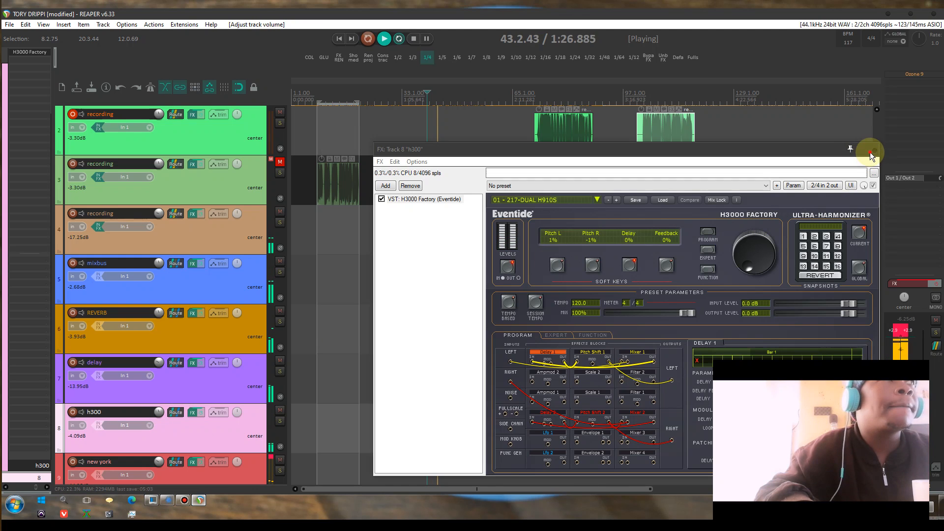
click(193, 265)
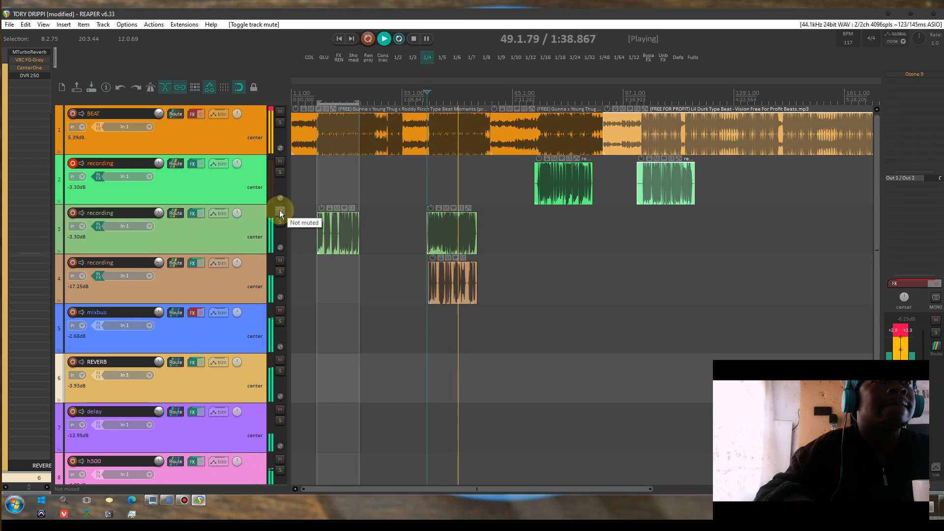
mouse_move(328, 99)
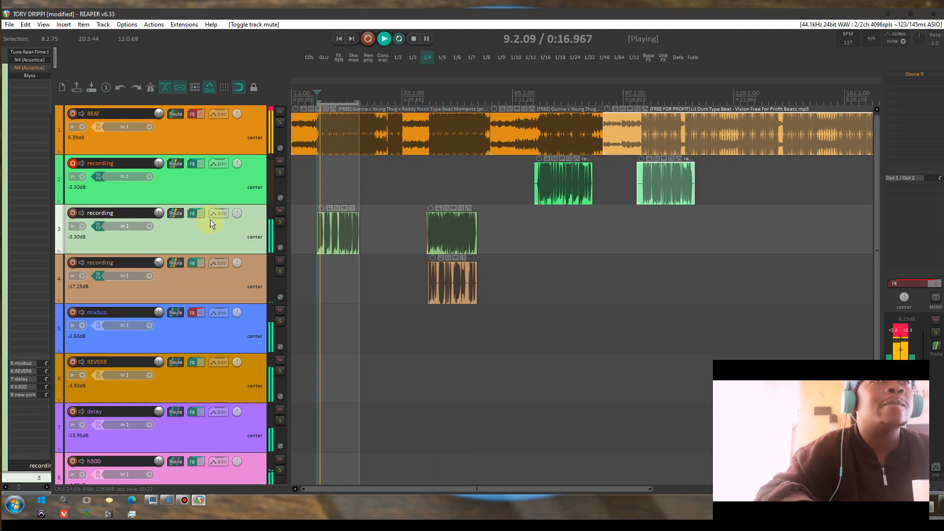
Step: Show track 3's chain again with Blyss and one N4 instance switched off
click(192, 213)
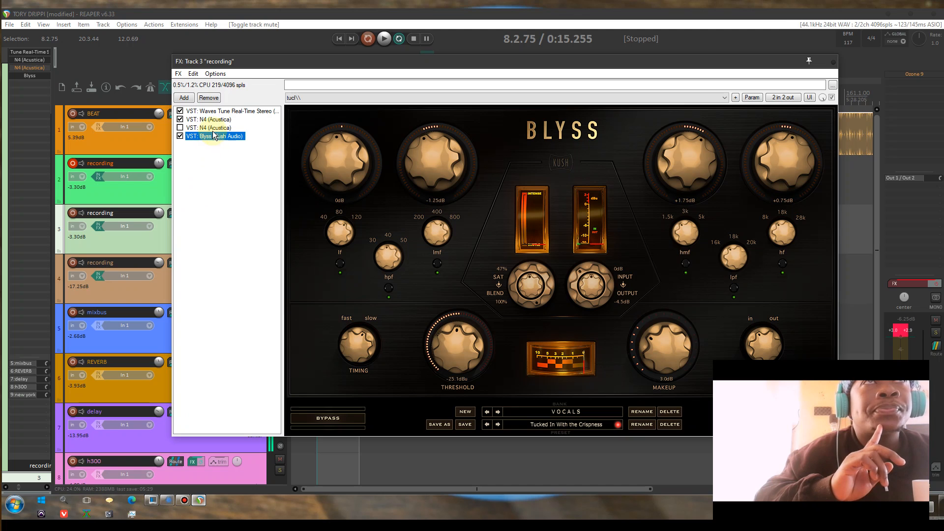
Step: Tweak Opto 32 N4's attack, raise Blyss hf gain to +2.25 dB, then close track 3's chain
click(235, 111)
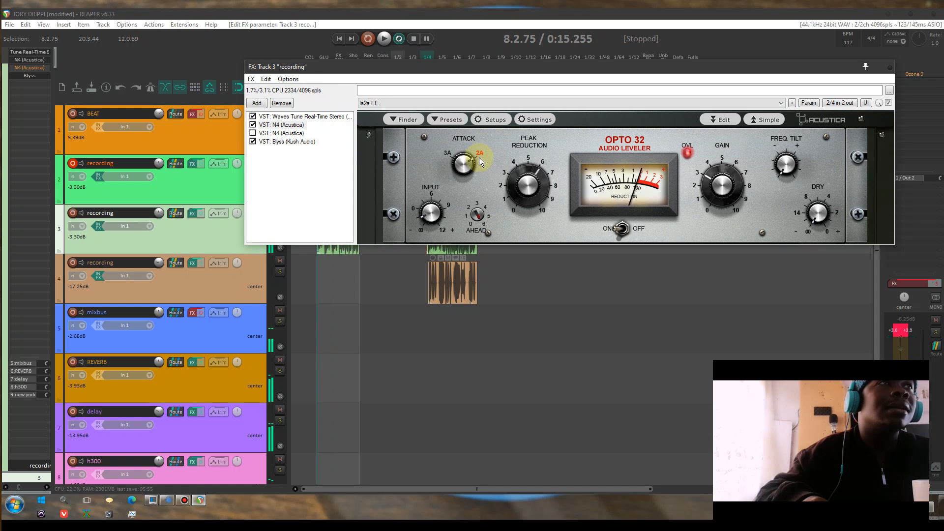
click(382, 38)
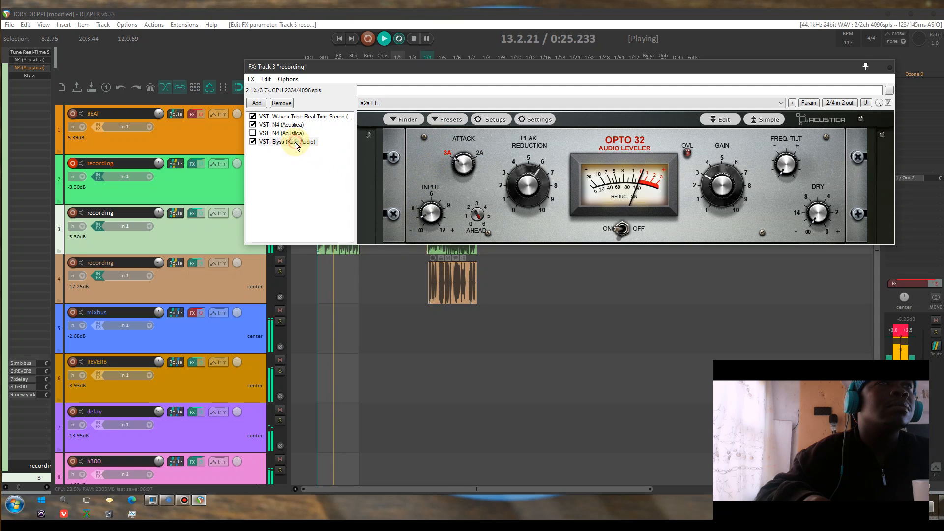
click(289, 141)
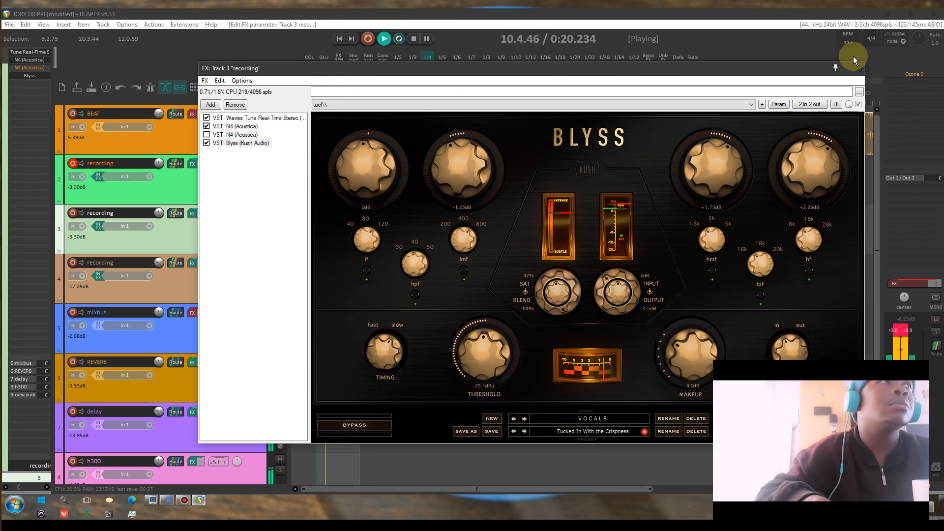
click(835, 67)
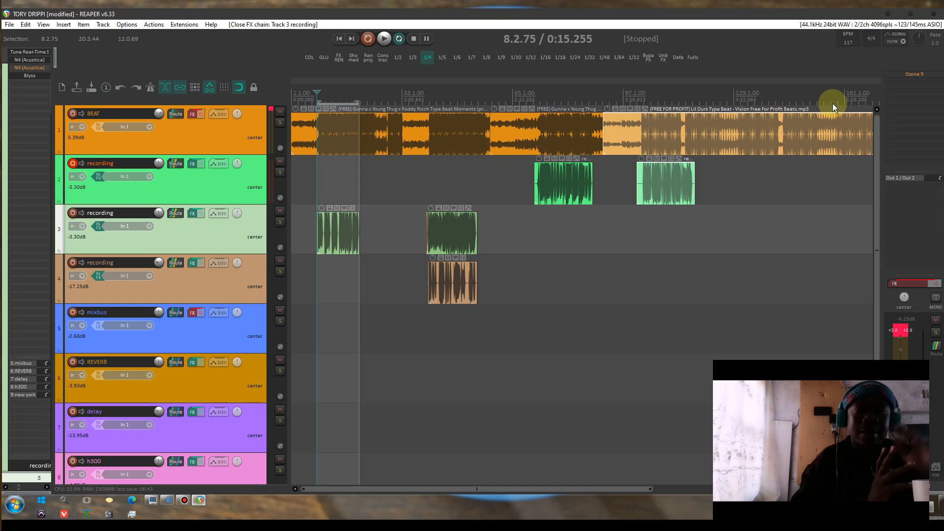
mouse_move(810, 88)
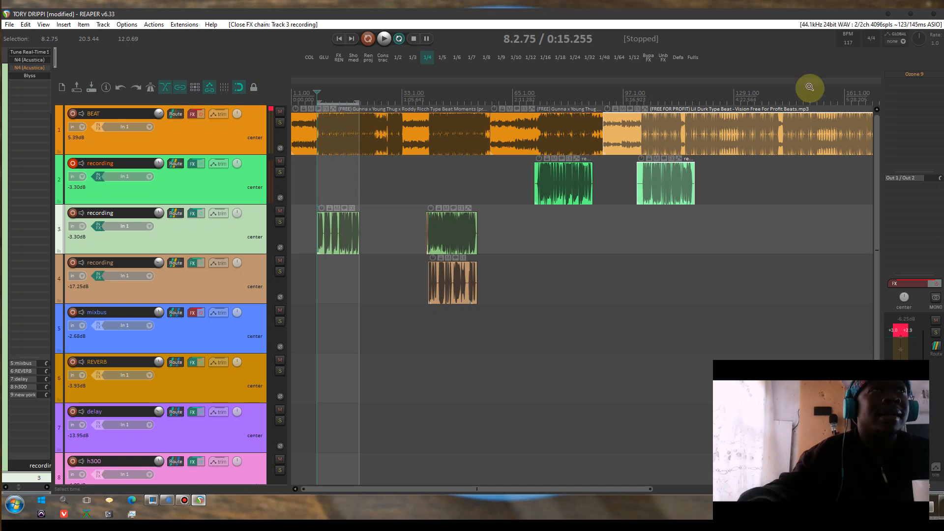